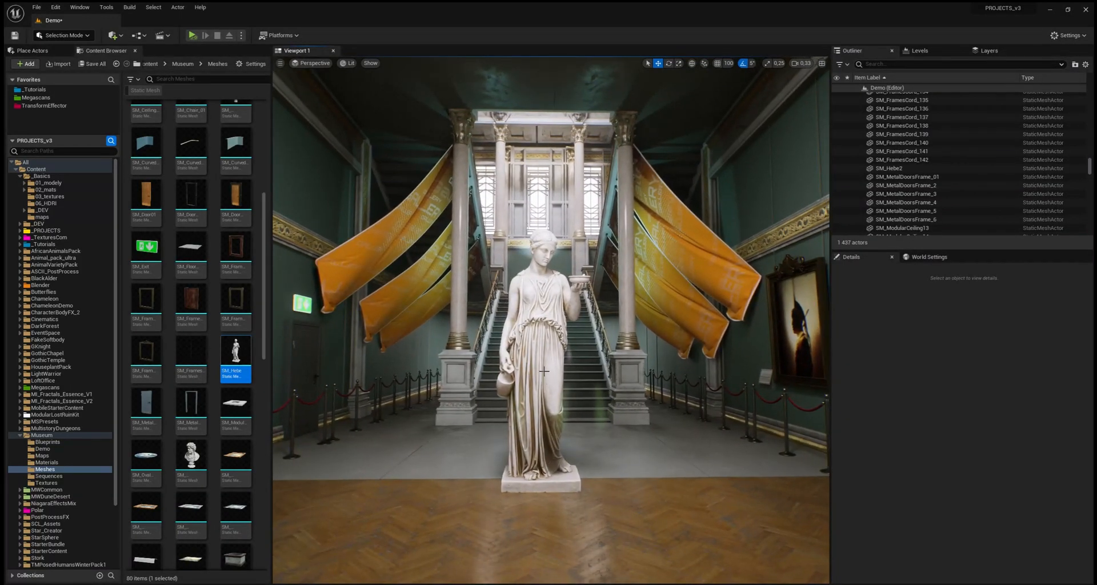
Select the Hebe statue and Alt-drag it right to create a copy beside the original
{"action": "left_click", "coordinate": [542, 371]}
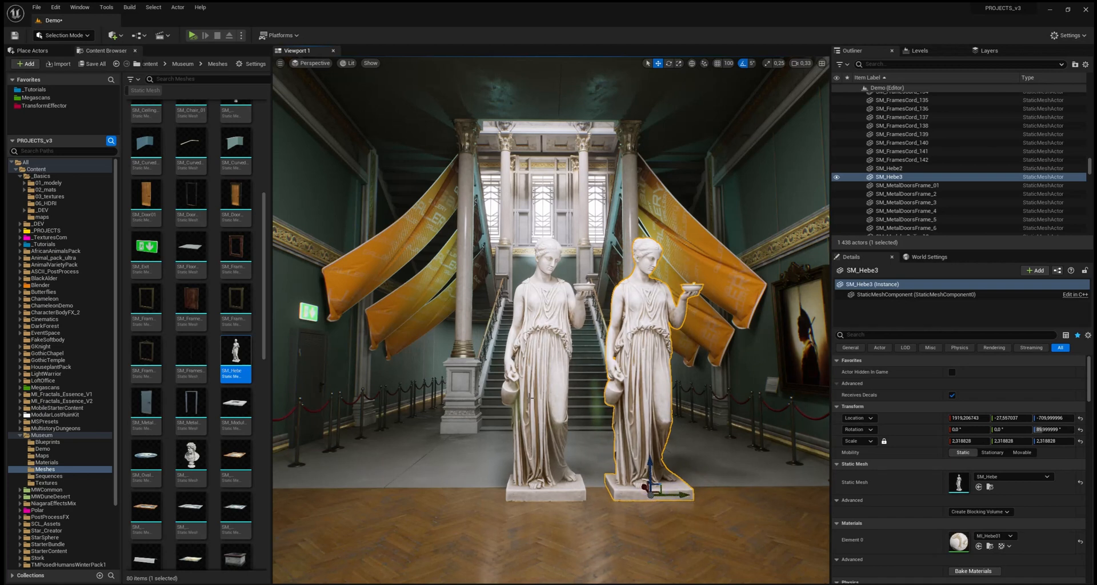
Alt-drag the statues repeatedly to line up five Hebe copies before the staircase
{"action": "left_click", "coordinate": [890, 168]}
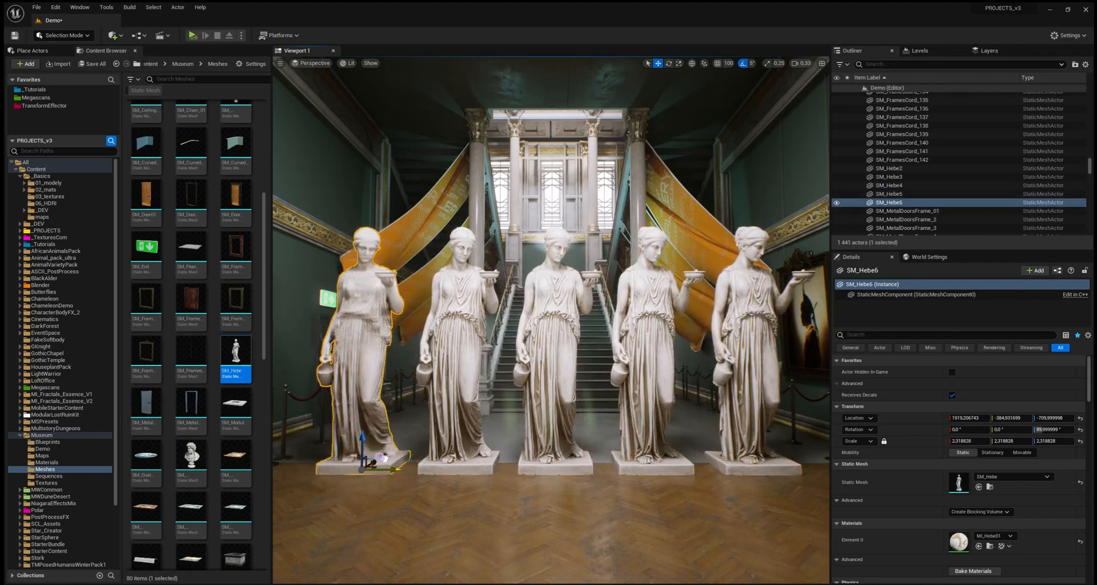
{"action": "left_click", "coordinate": [902, 184]}
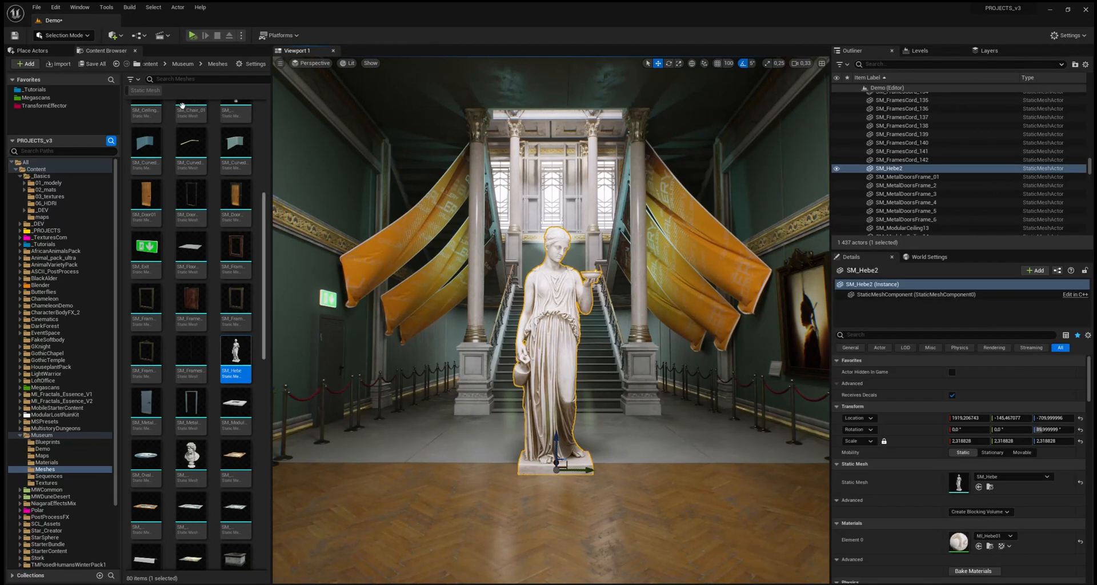
{"action": "left_click", "coordinate": [55, 7]}
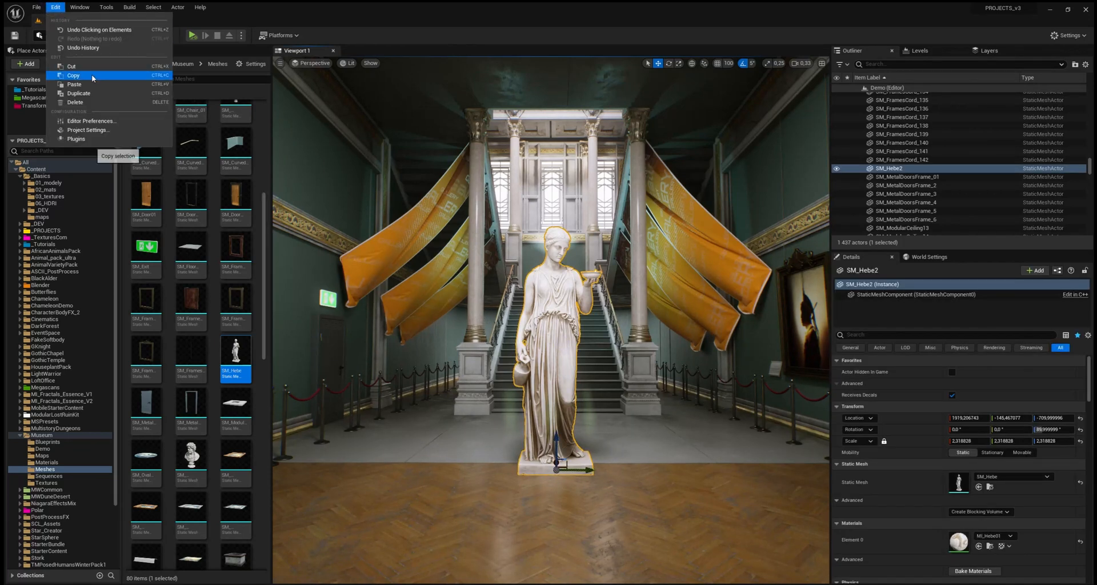
{"action": "mouse_move", "coordinate": [106, 78]}
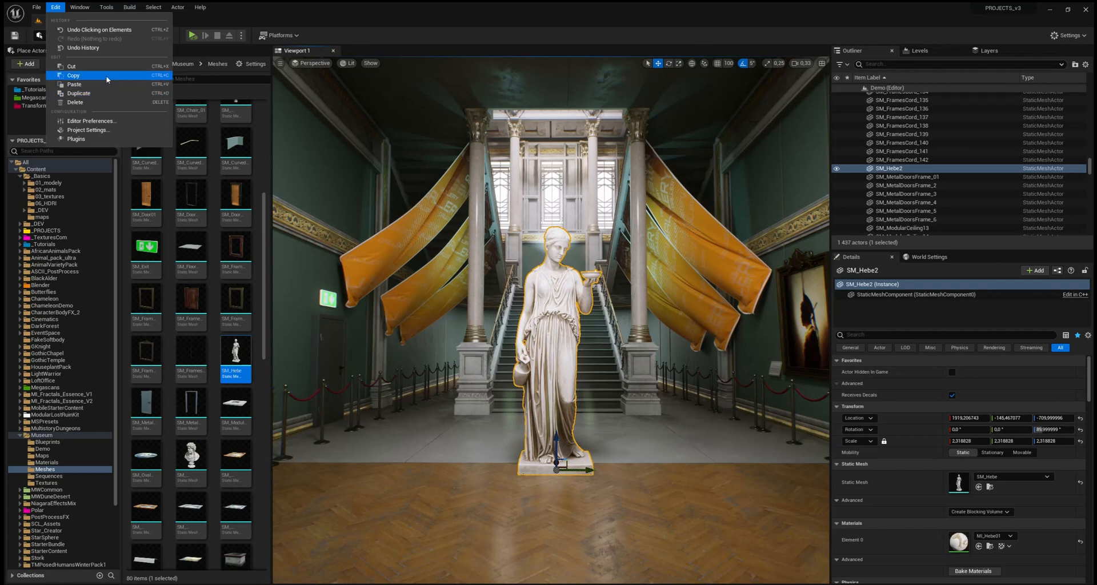
{"action": "mouse_move", "coordinate": [92, 102]}
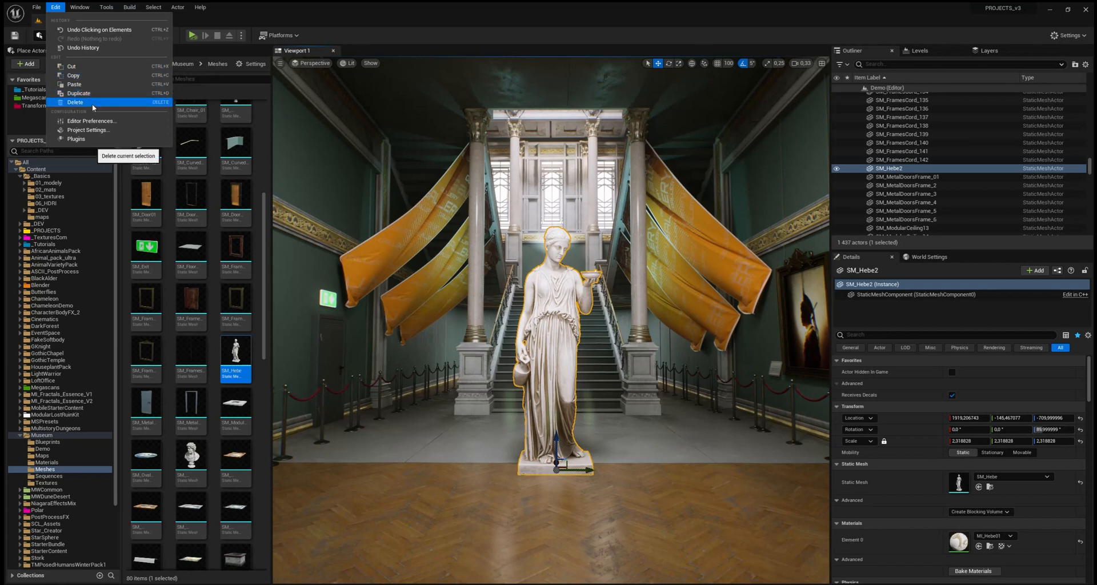
{"action": "mouse_move", "coordinate": [91, 66]}
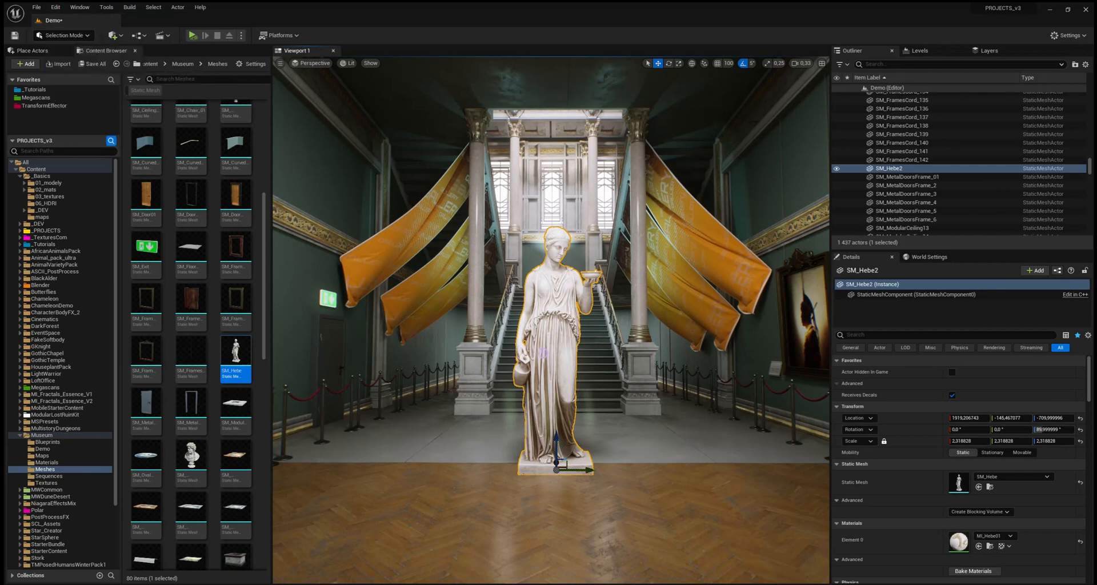
{"action": "mouse_move", "coordinate": [713, 75]}
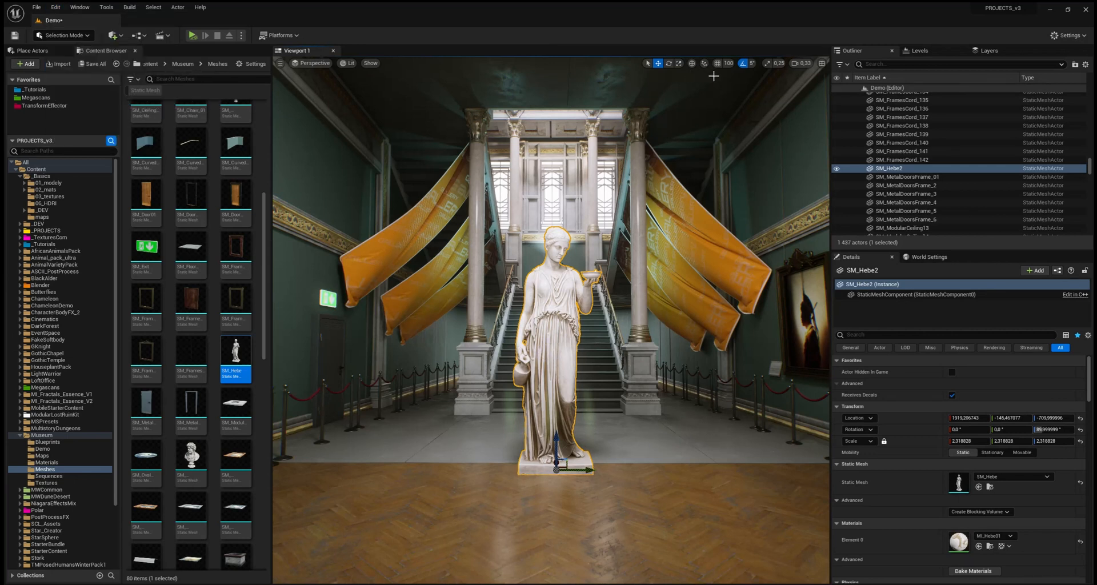
{"action": "mouse_move", "coordinate": [717, 63]}
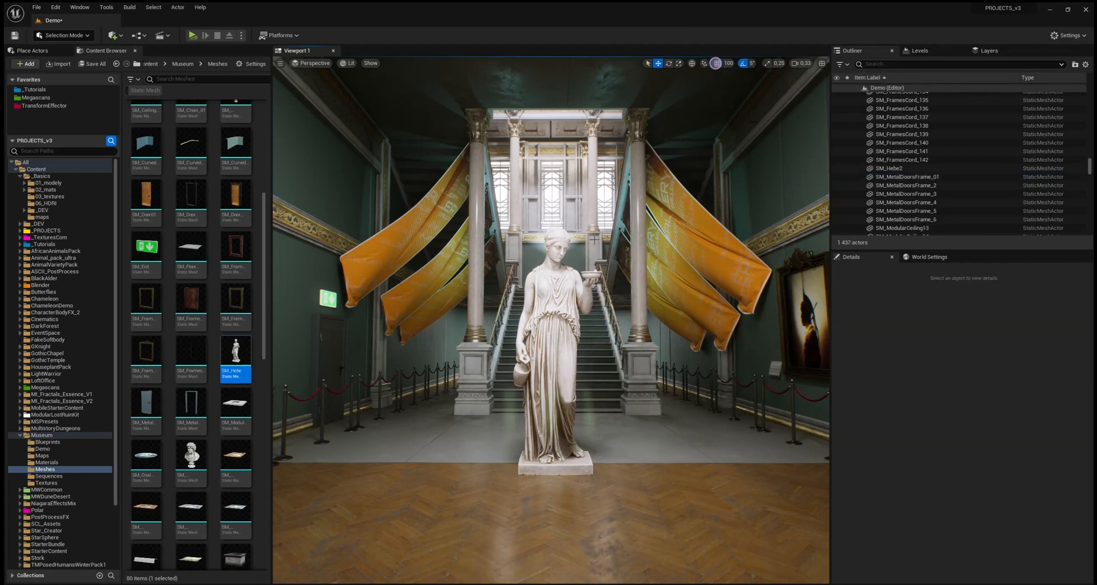
Select the Hebe statue and duplicate it in place with Ctrl+D
{"action": "left_click", "coordinate": [558, 349]}
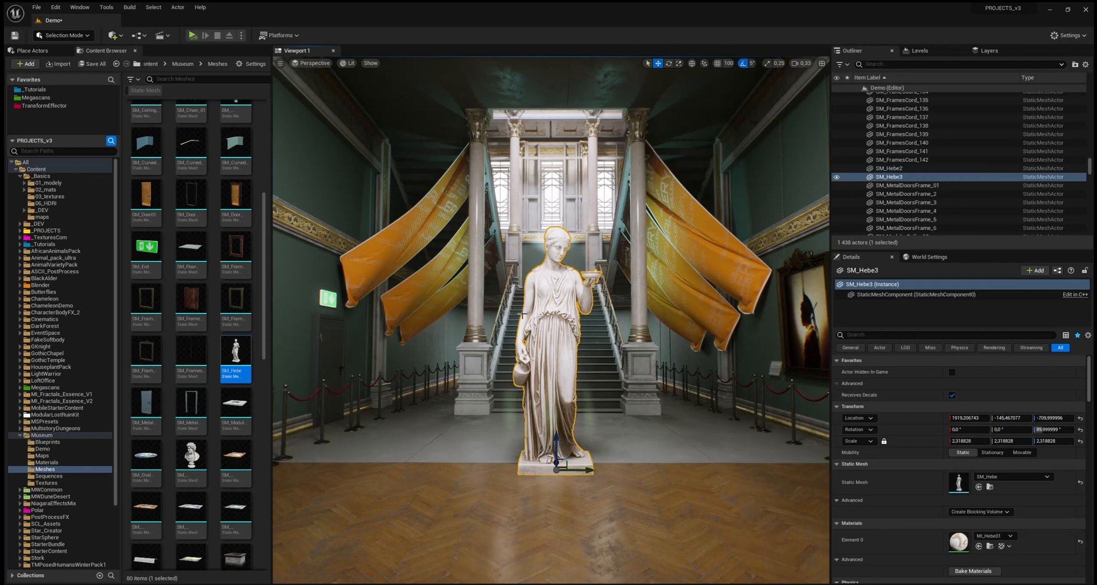